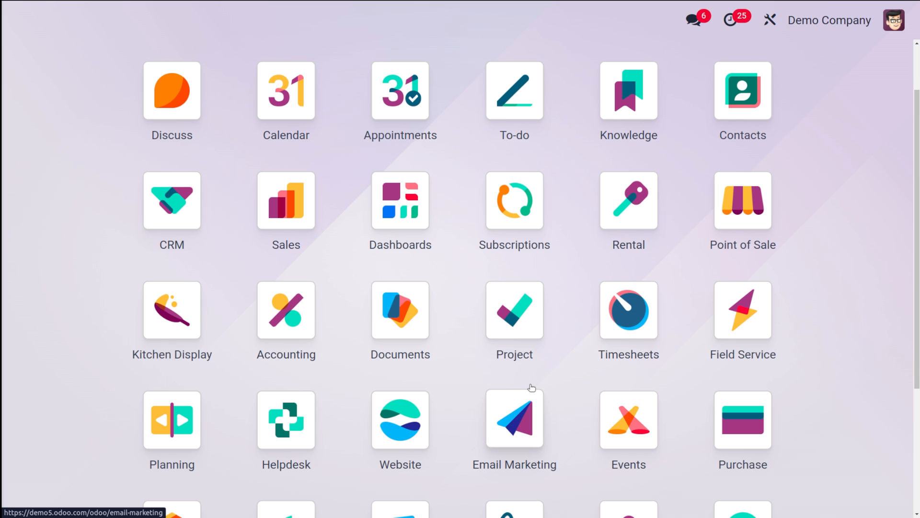
Search 'time' in the command palette and launch the Time Off app.
text(time)
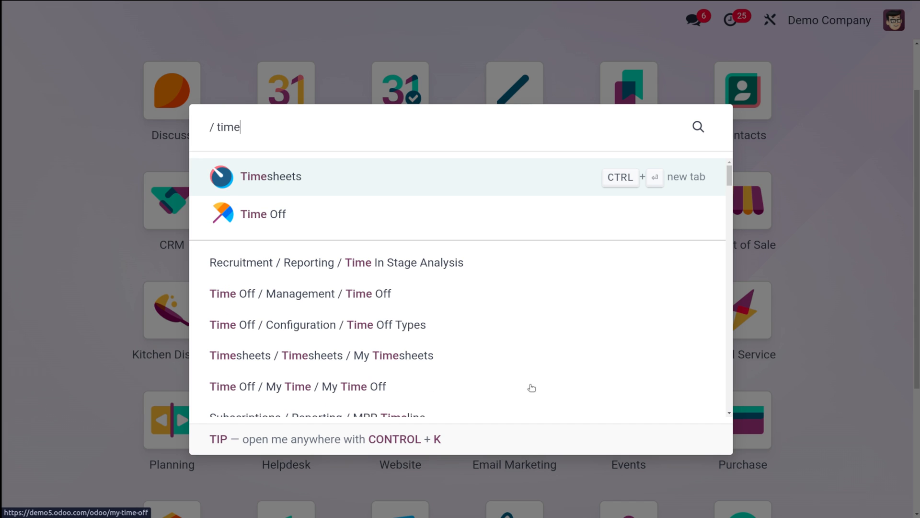
mouse_move(365, 274)
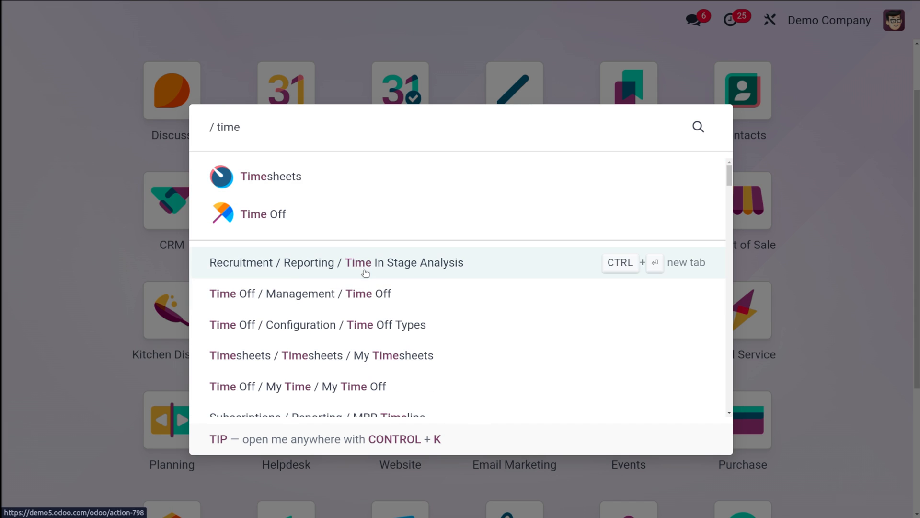
click(263, 214)
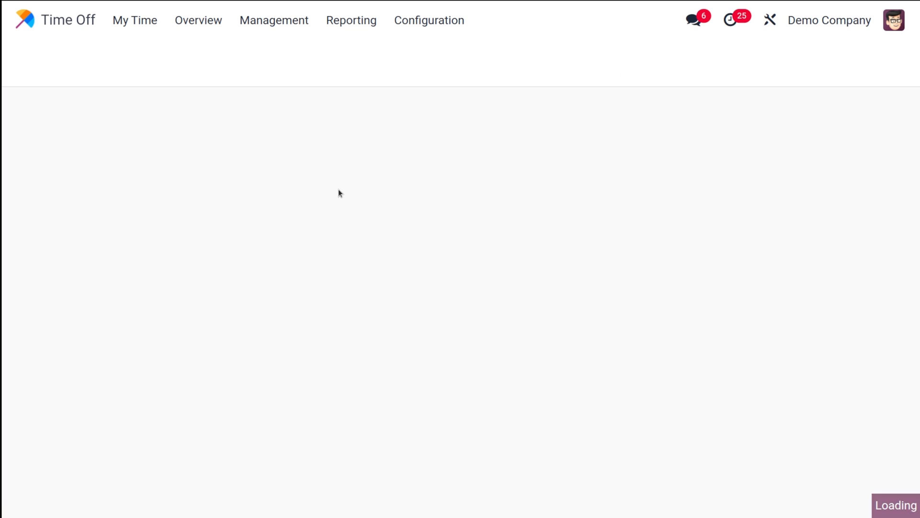
mouse_move(277, 216)
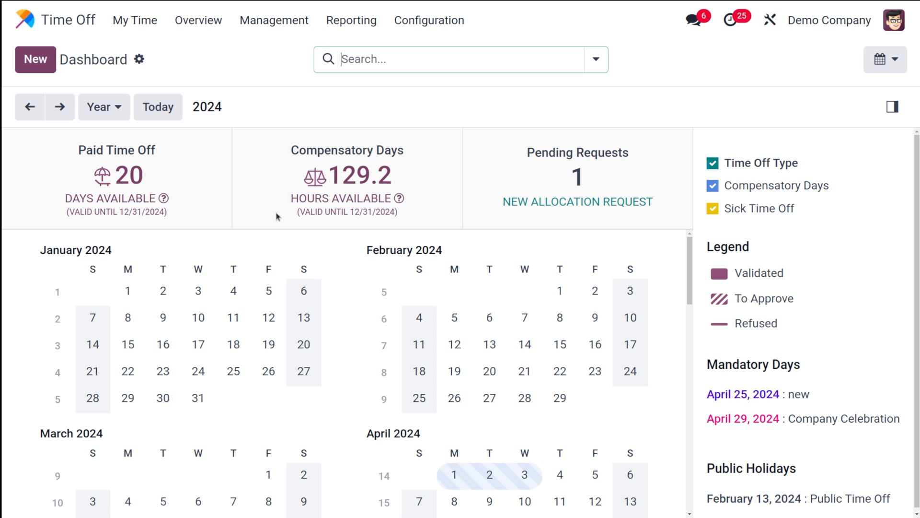
scroll(down, 3)
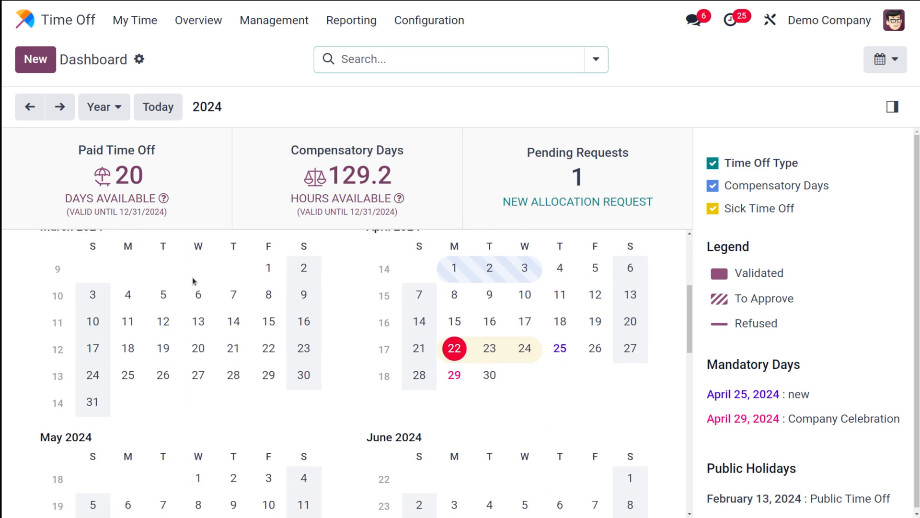
scroll(down, 3)
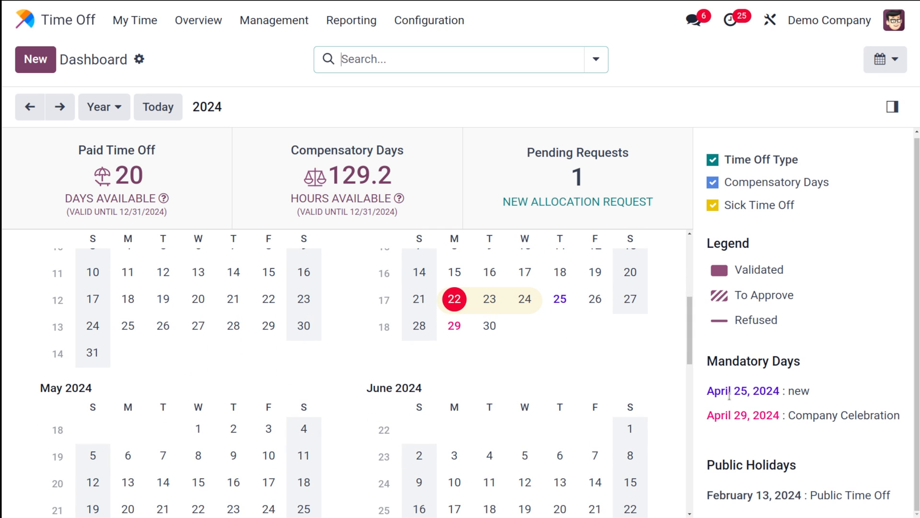
mouse_move(502, 384)
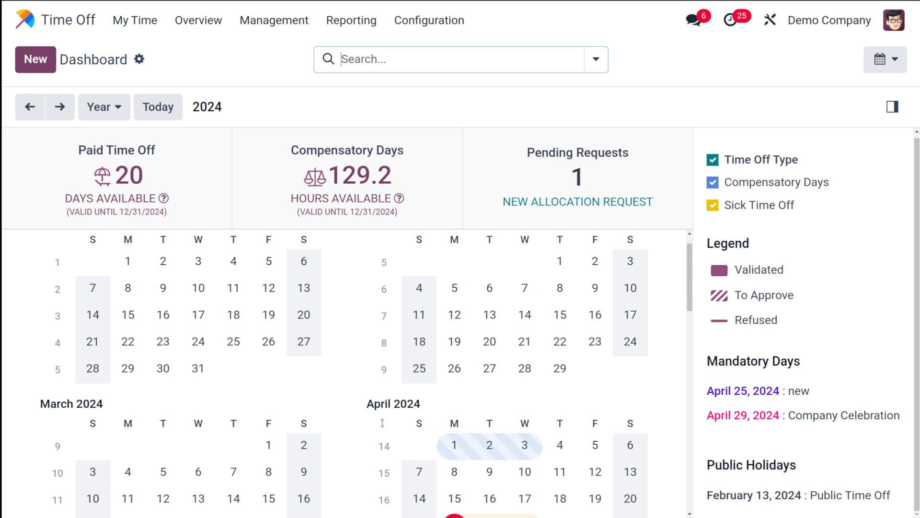
Create public holiday 'Republic day' on 01/26/2024 using Standard 40 hours/week working hours.
click(428, 20)
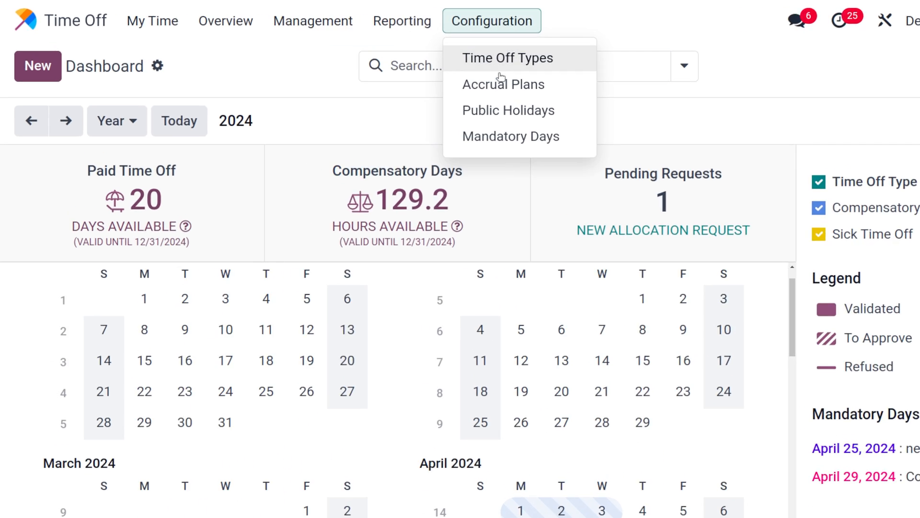
click(508, 110)
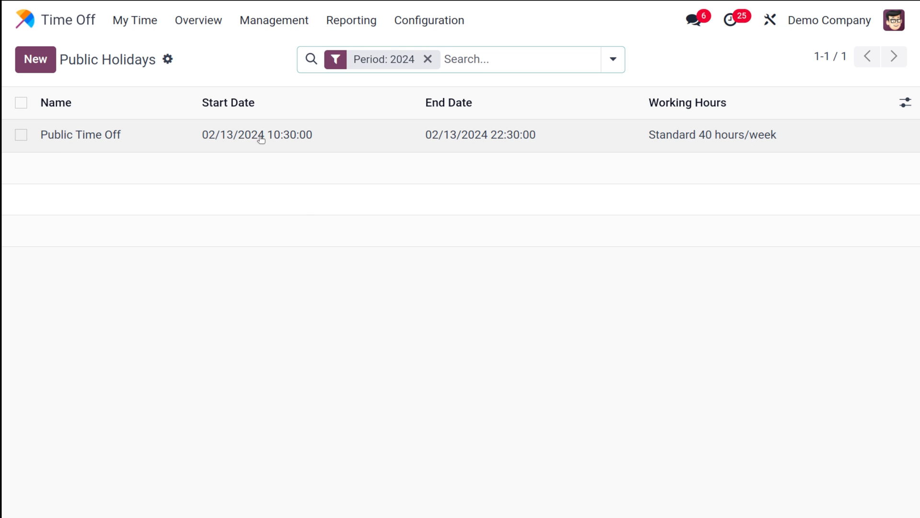
click(34, 59)
text(R)
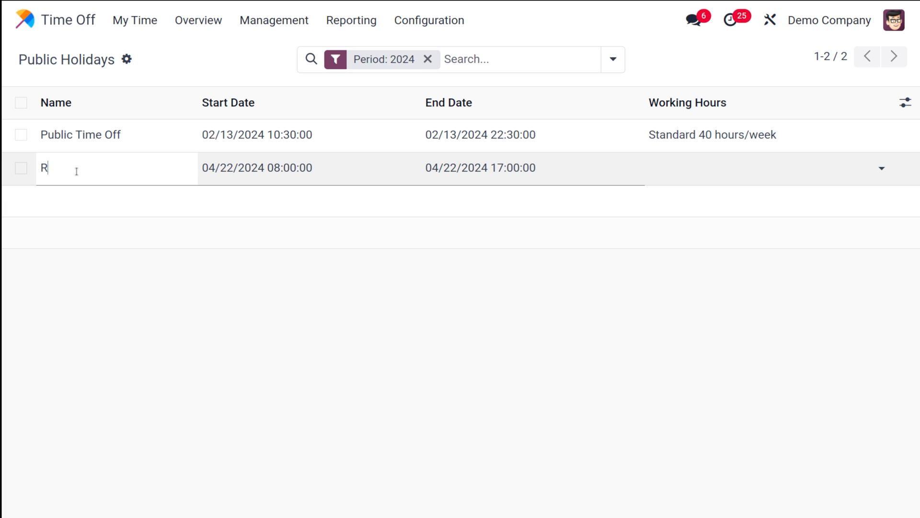
text(epublic day)
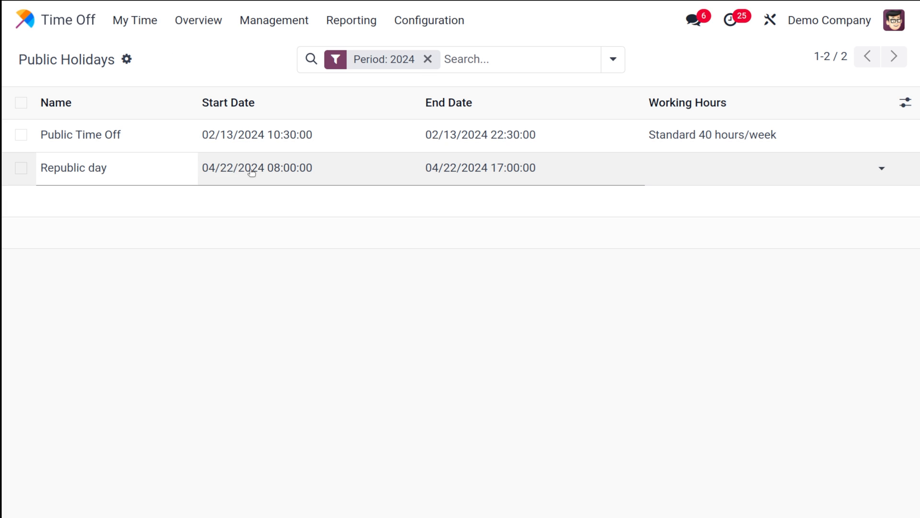
click(252, 168)
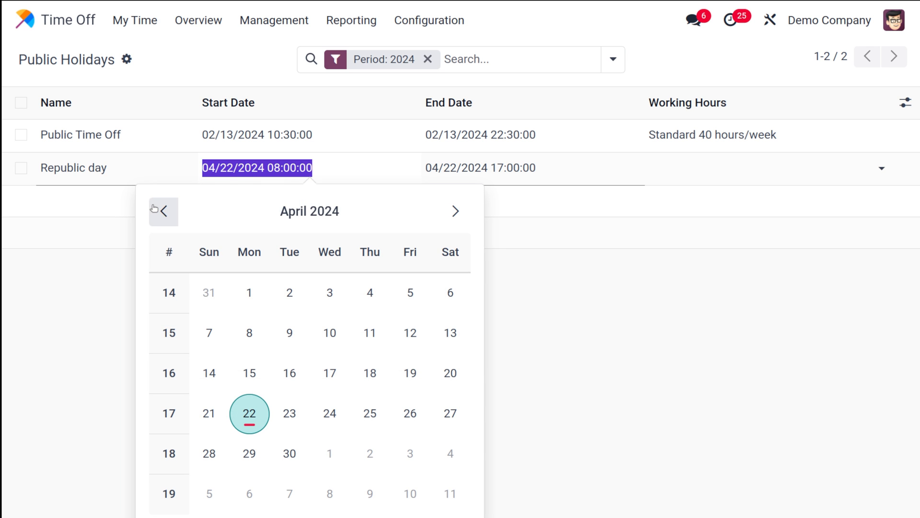
click(163, 211)
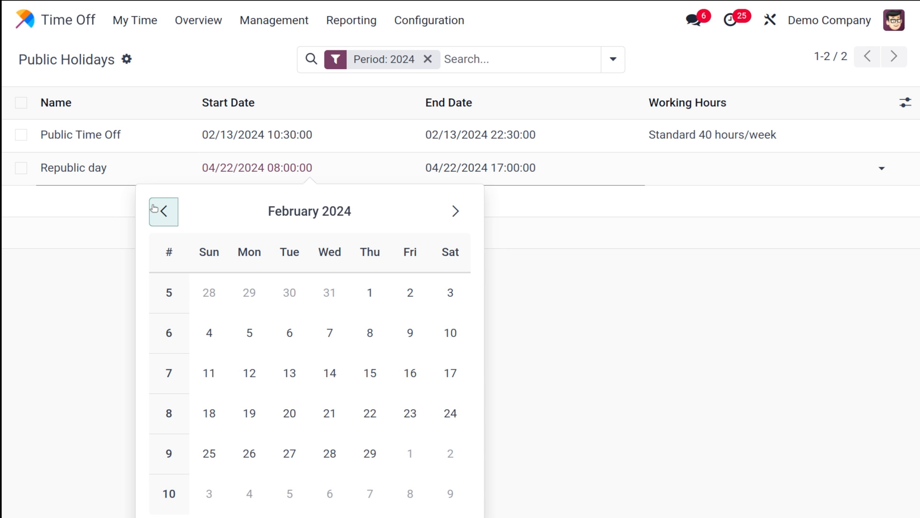
click(164, 211)
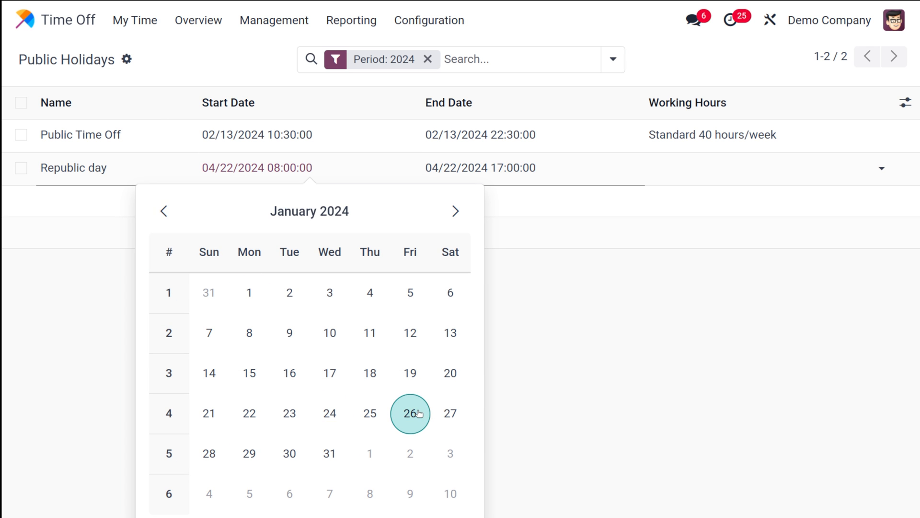
click(410, 413)
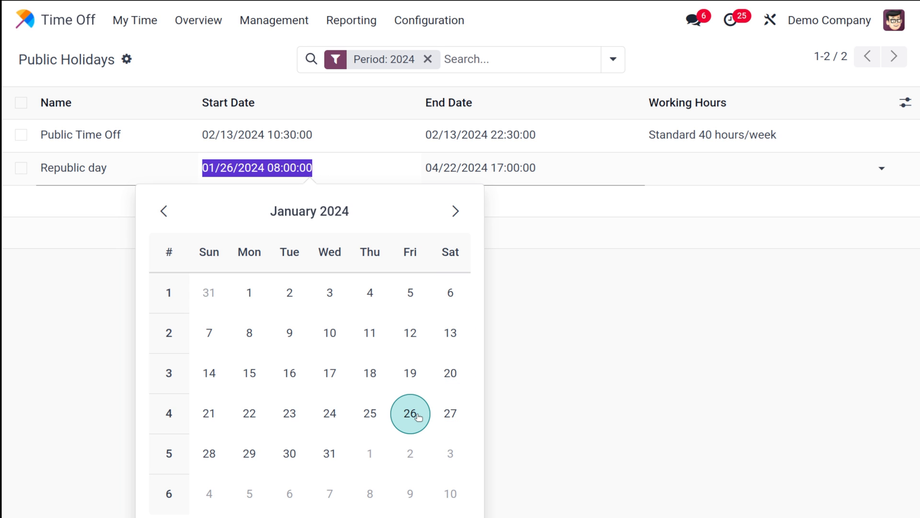
click(410, 413)
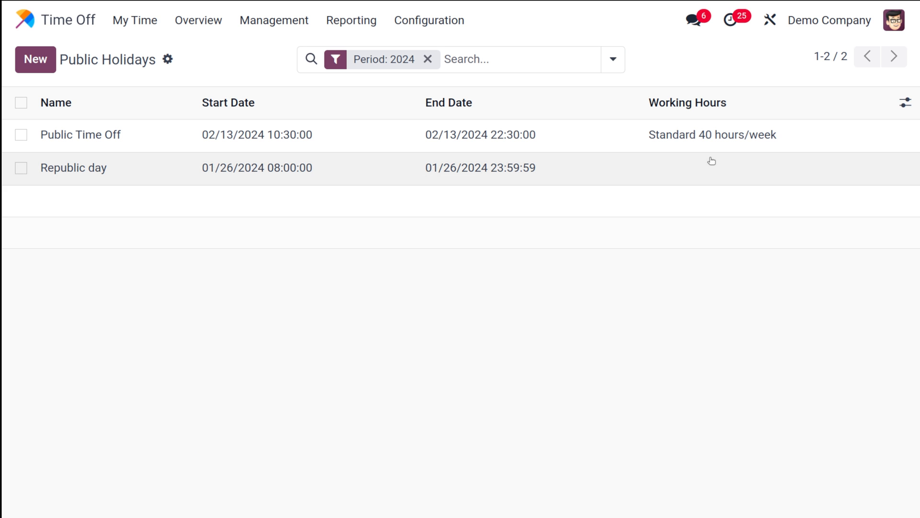
click(711, 161)
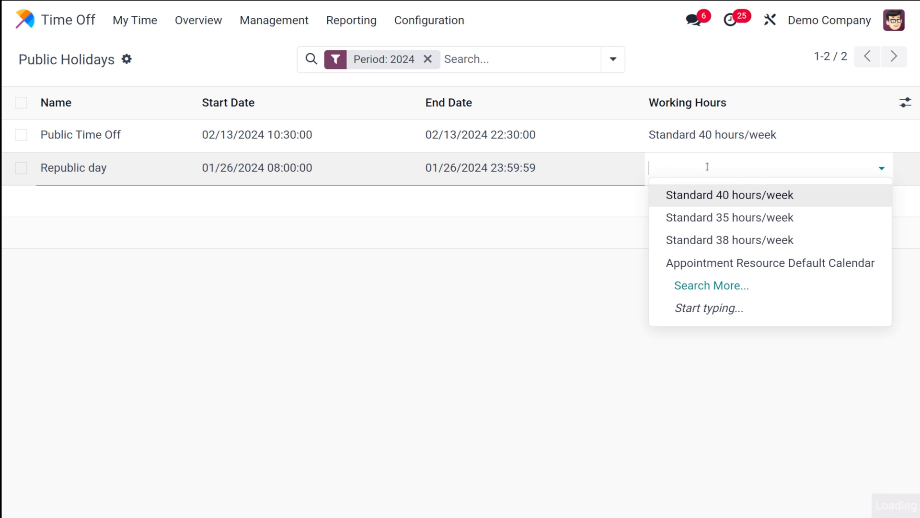
click(733, 194)
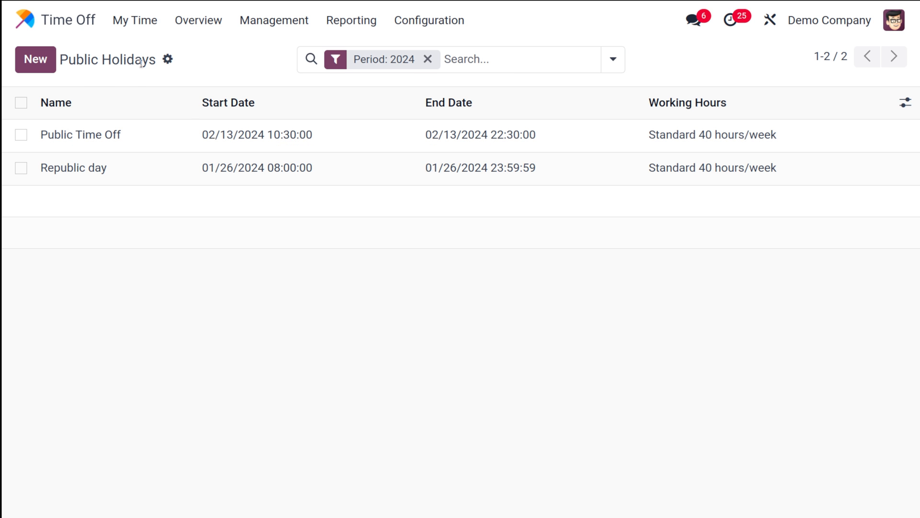
click(135, 20)
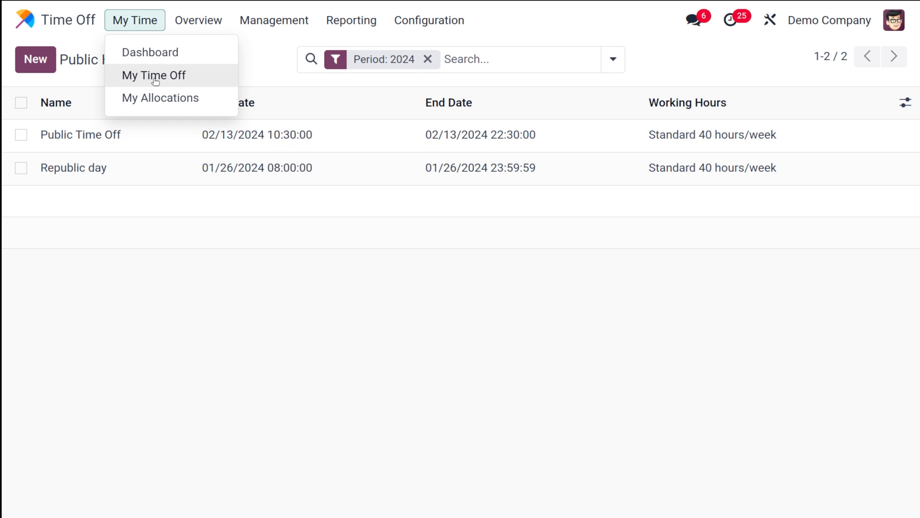
click(154, 76)
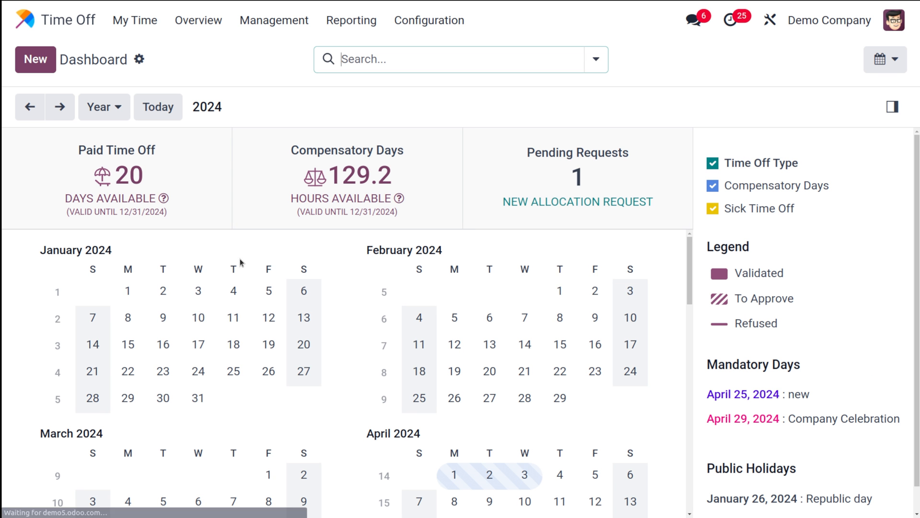
mouse_move(307, 411)
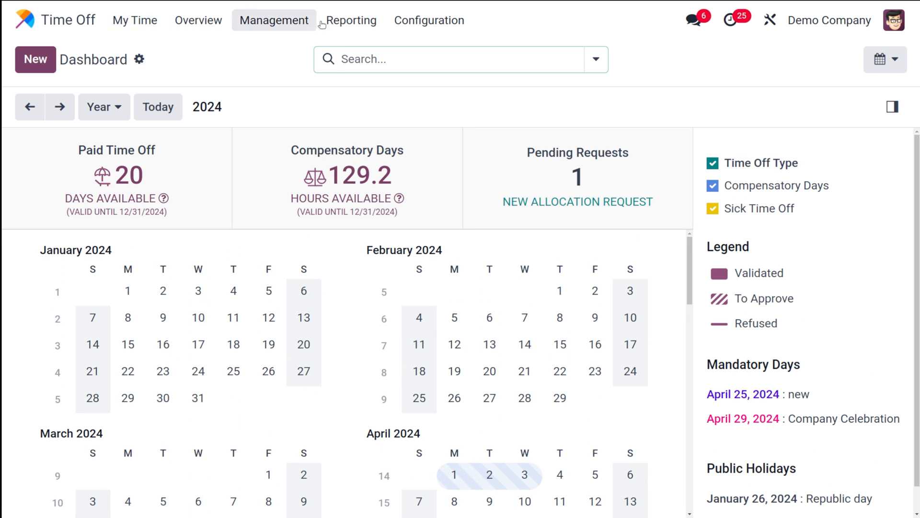
click(428, 20)
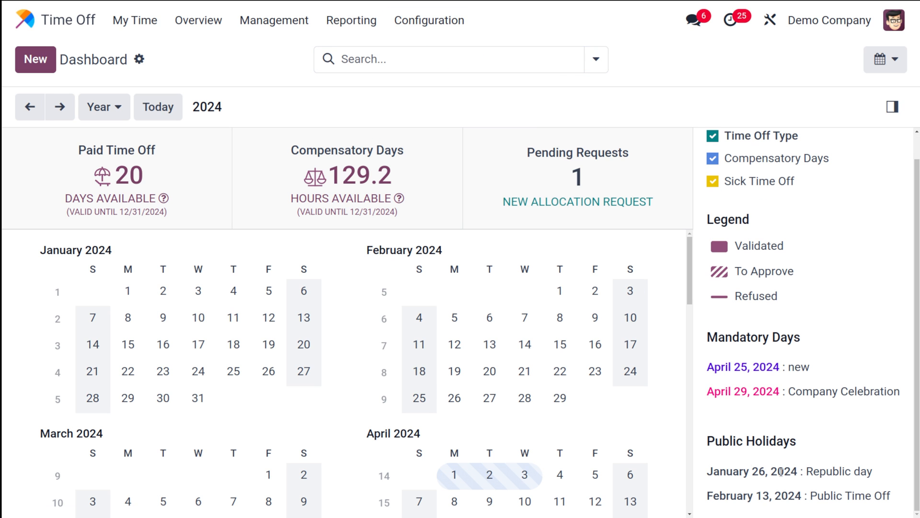
mouse_move(769, 483)
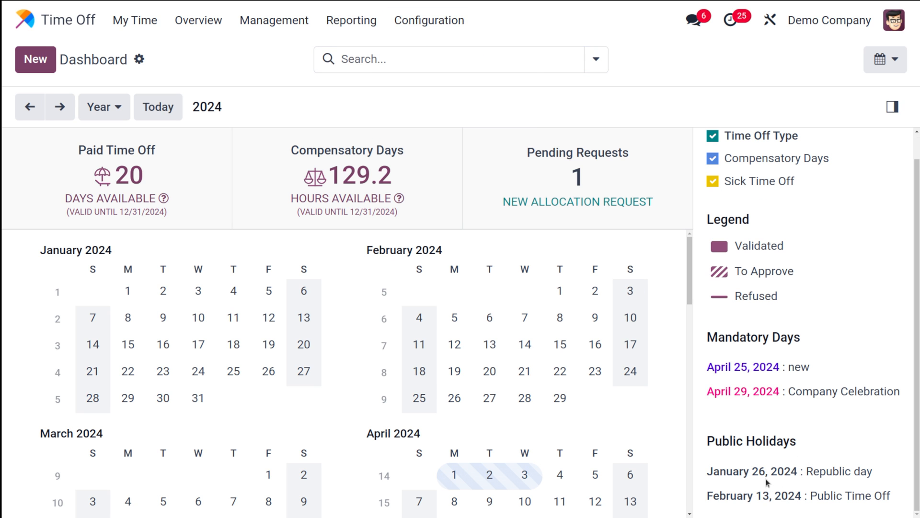
mouse_move(745, 407)
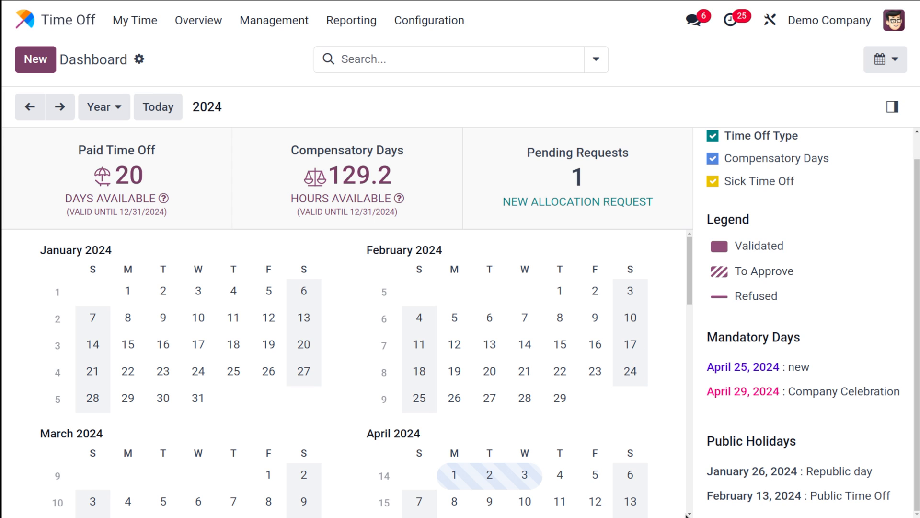
mouse_move(767, 511)
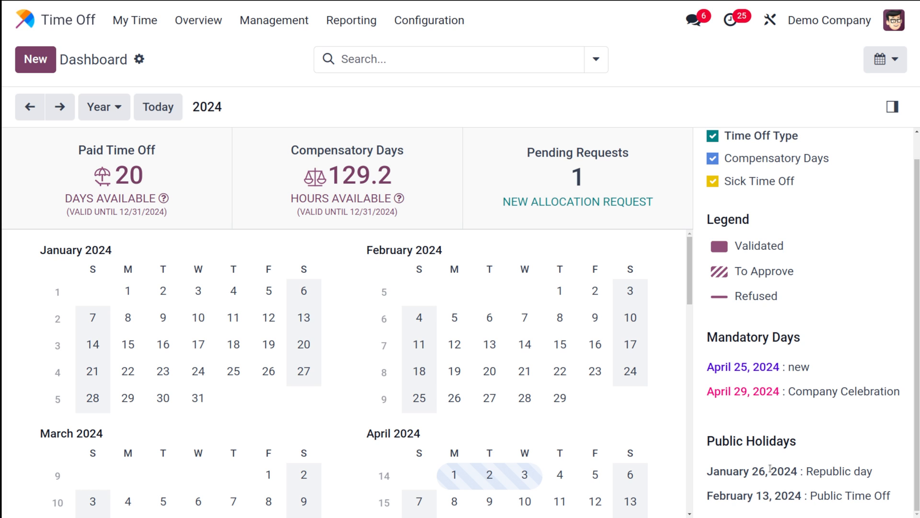
mouse_move(565, 190)
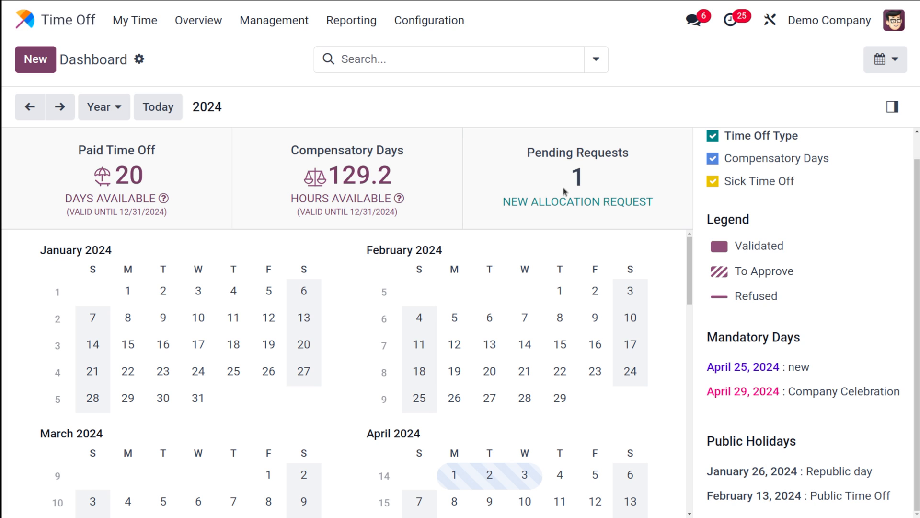
mouse_move(803, 399)
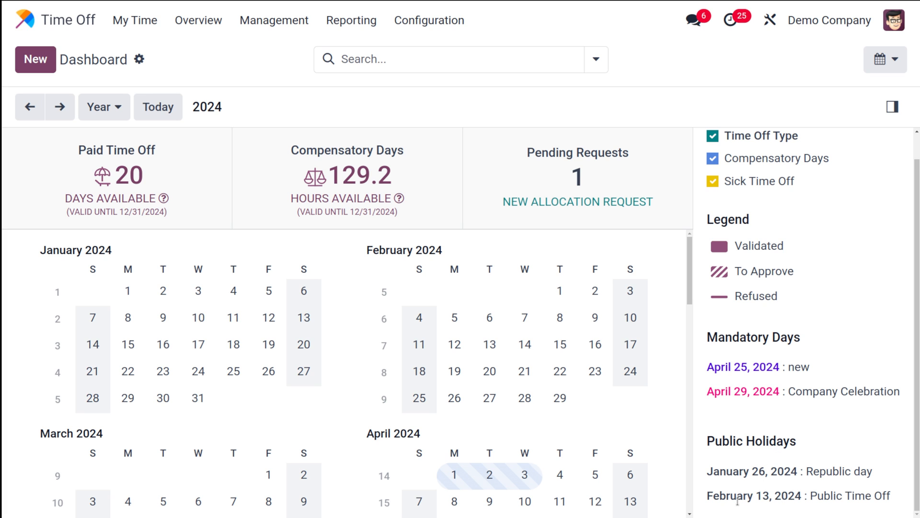
mouse_move(767, 459)
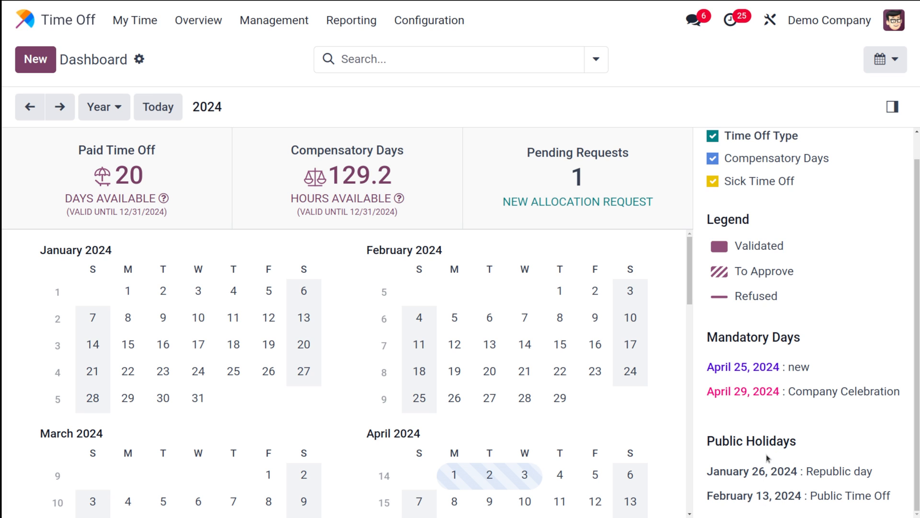
mouse_move(850, 357)
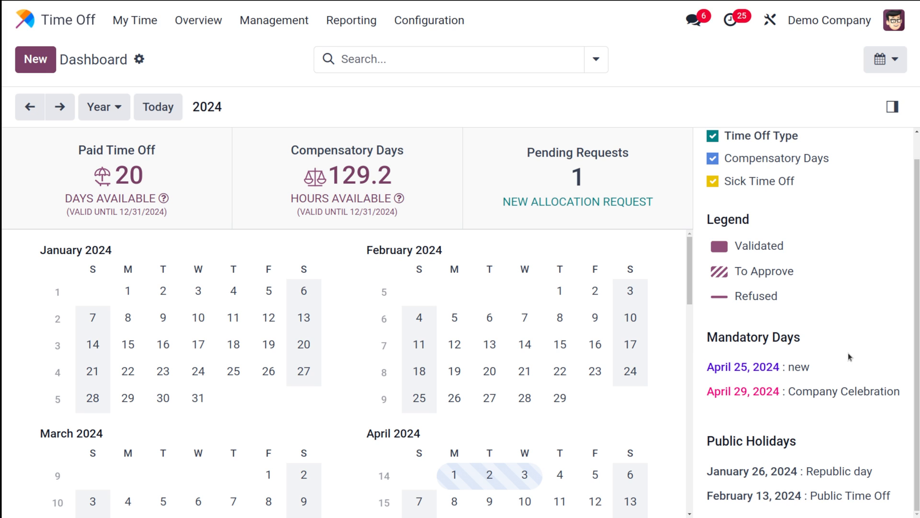
mouse_move(470, 216)
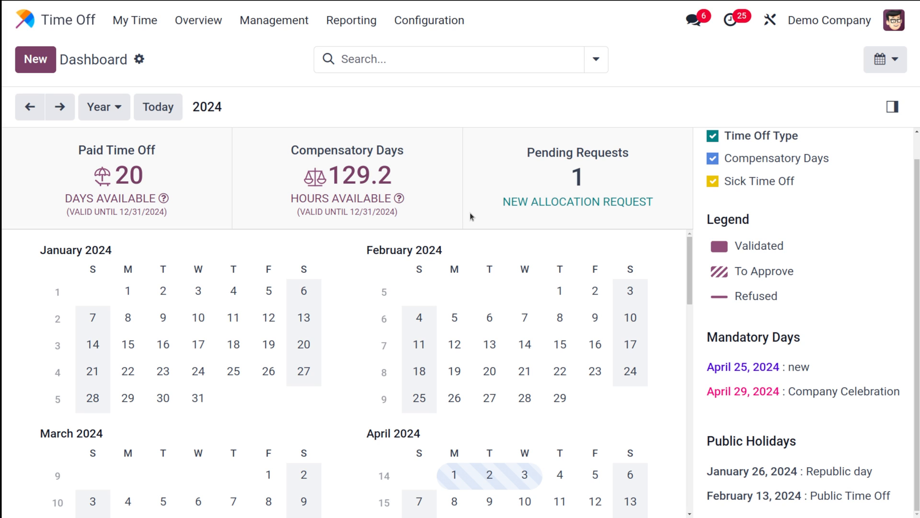
mouse_move(437, 38)
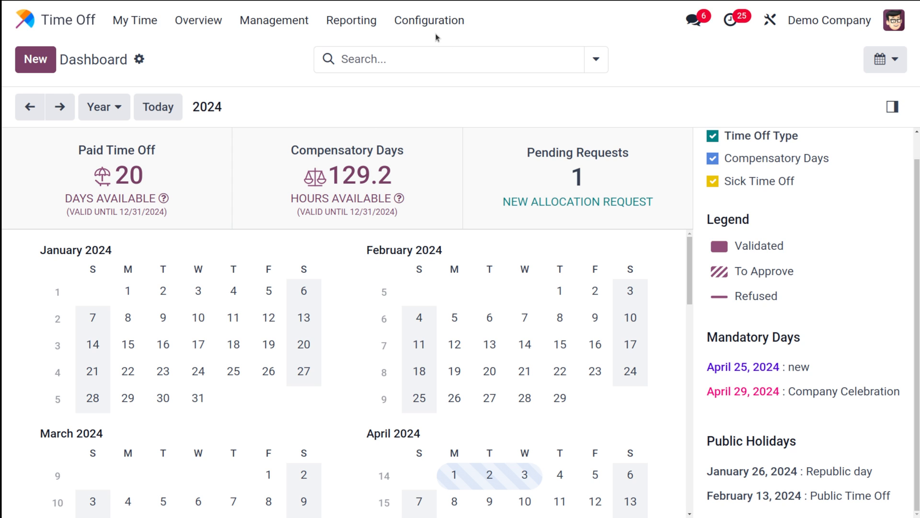
mouse_move(339, 224)
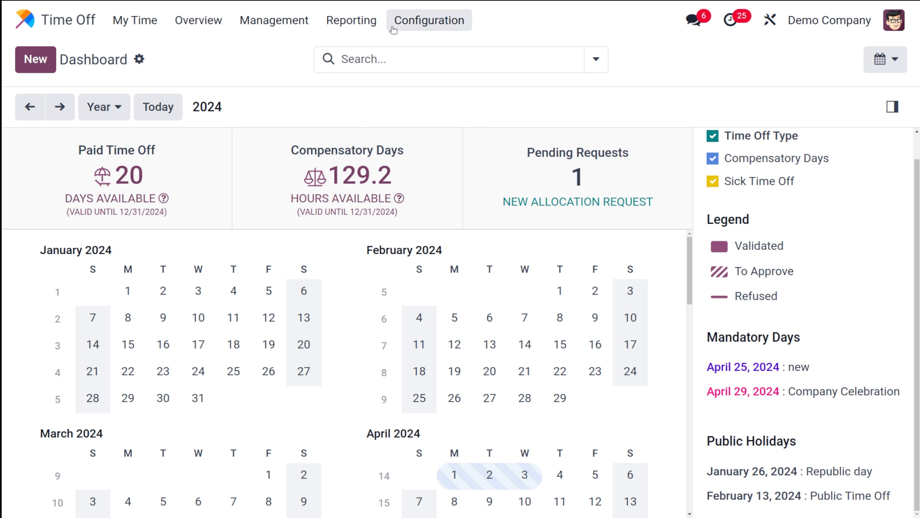
Add a Mandatory Days entry named 'Mandatory day' with start and end date 04/30/2024.
click(428, 20)
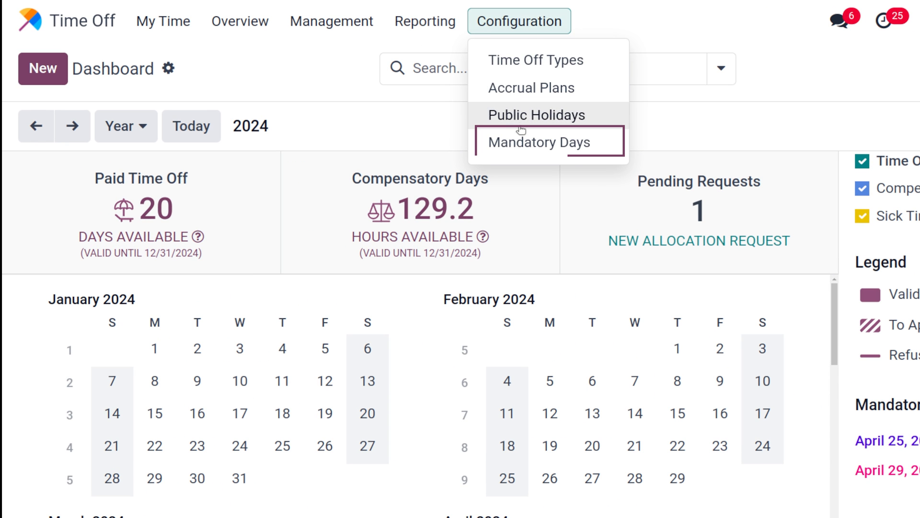
click(538, 142)
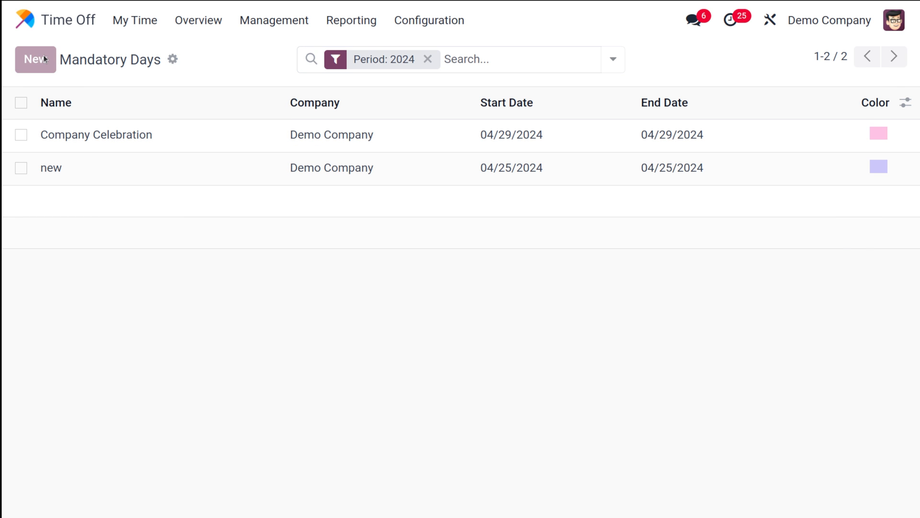
click(33, 60)
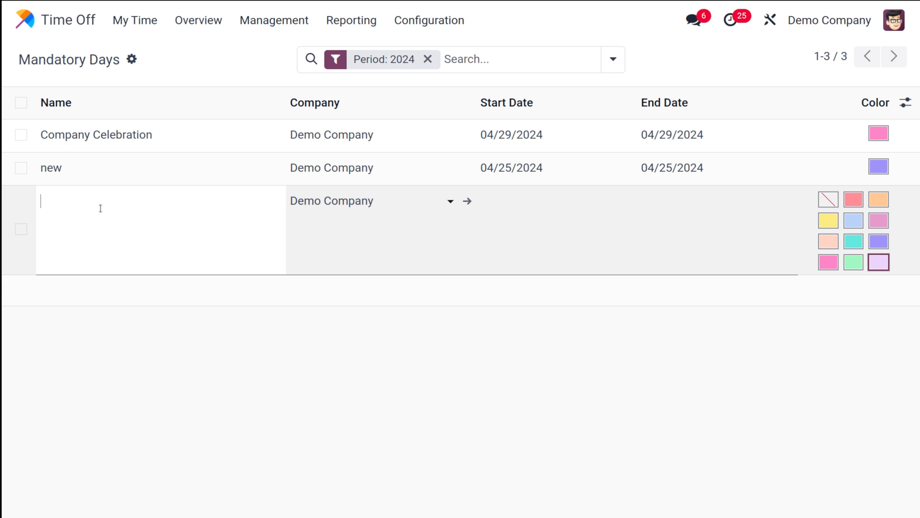
text(Man)
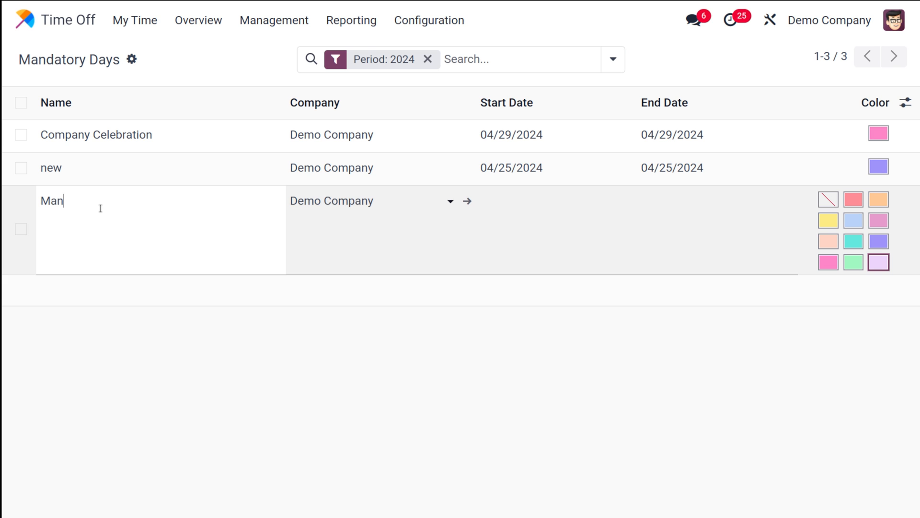
text(datory)
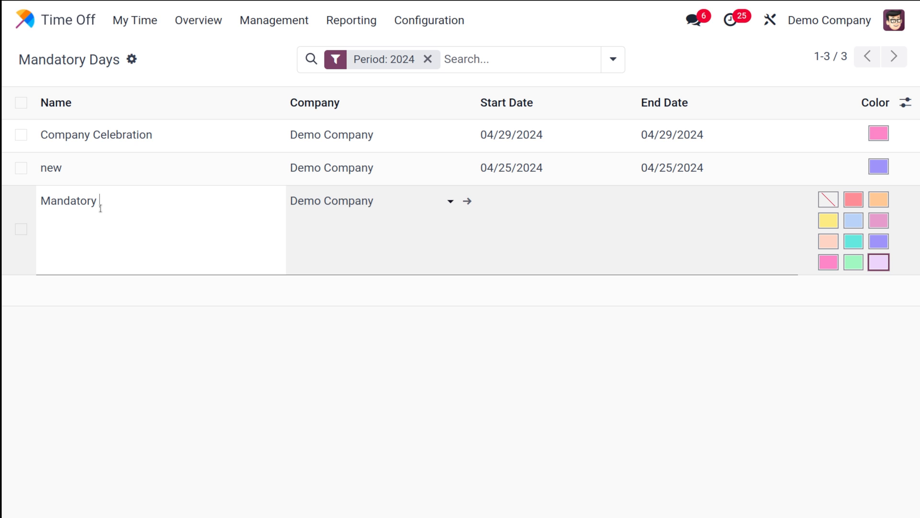
text(day)
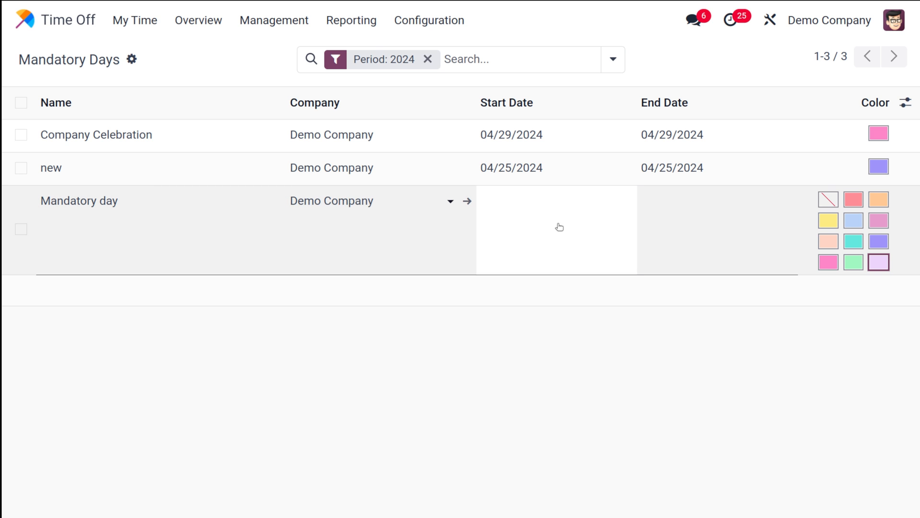
click(559, 227)
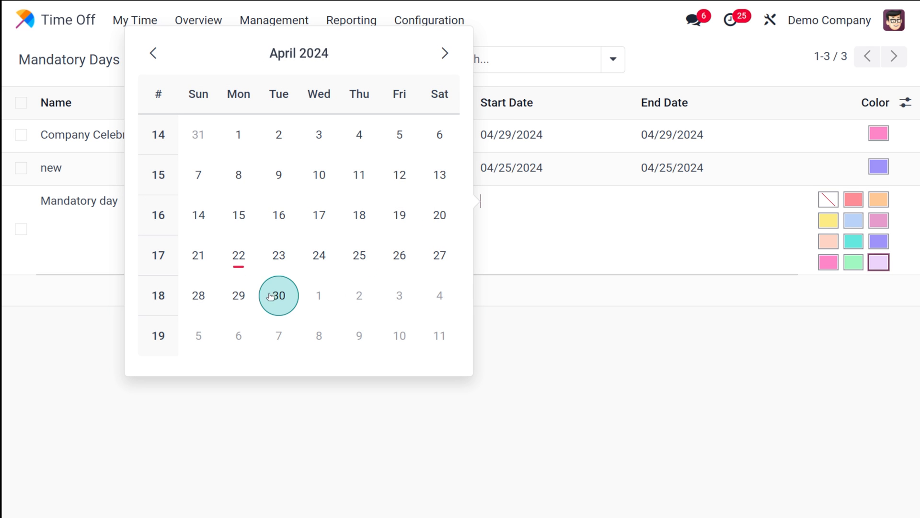
click(278, 295)
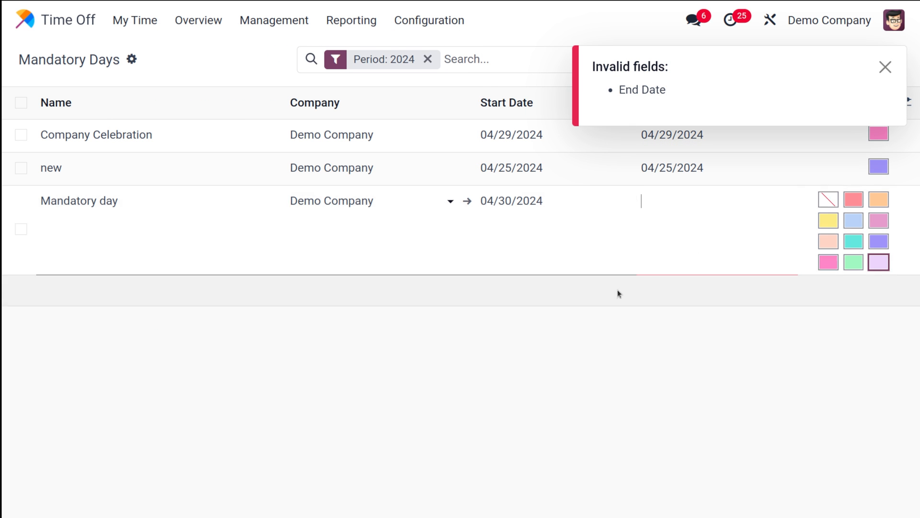
click(642, 200)
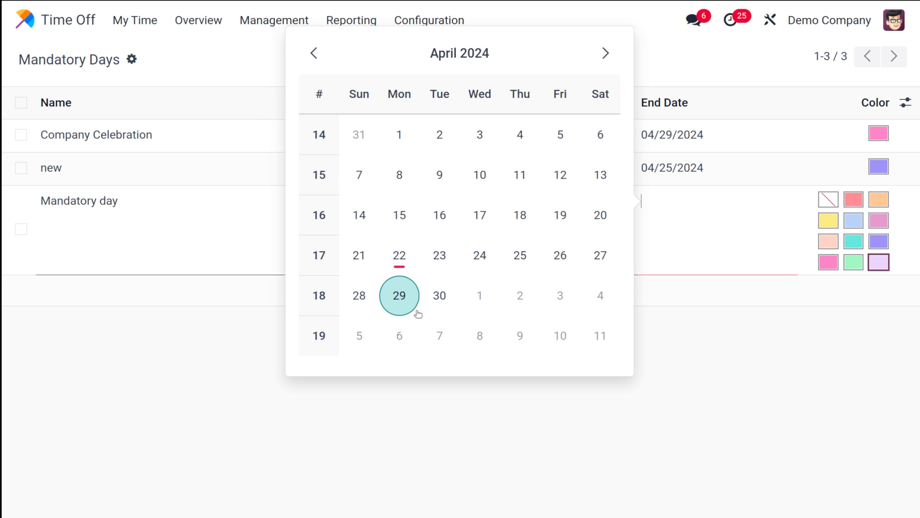
click(440, 295)
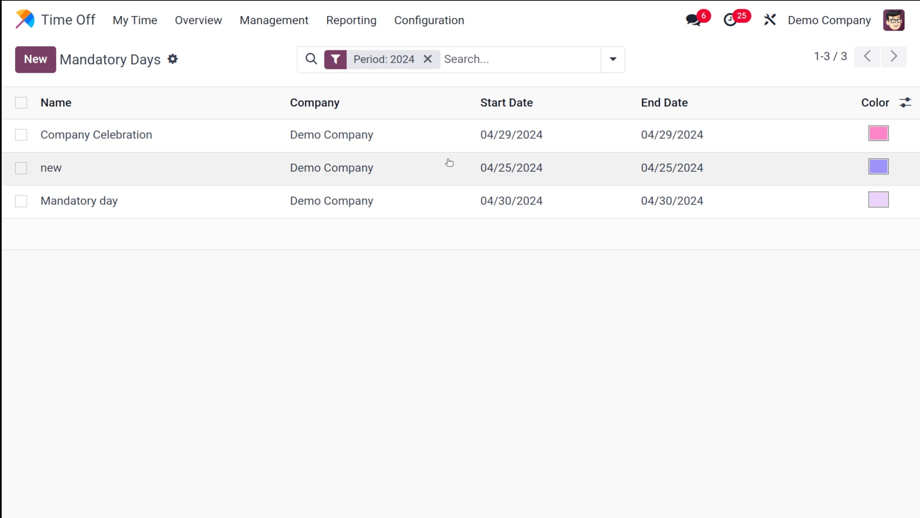
mouse_move(881, 203)
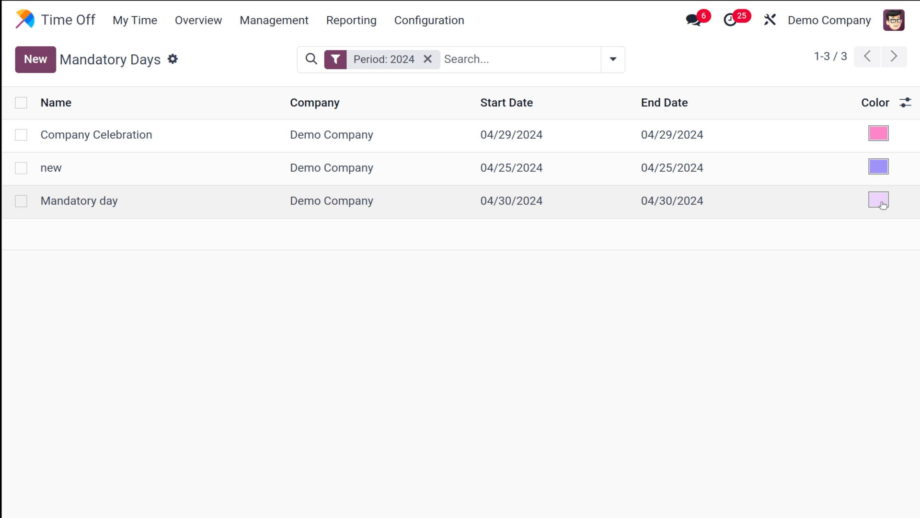
mouse_move(888, 204)
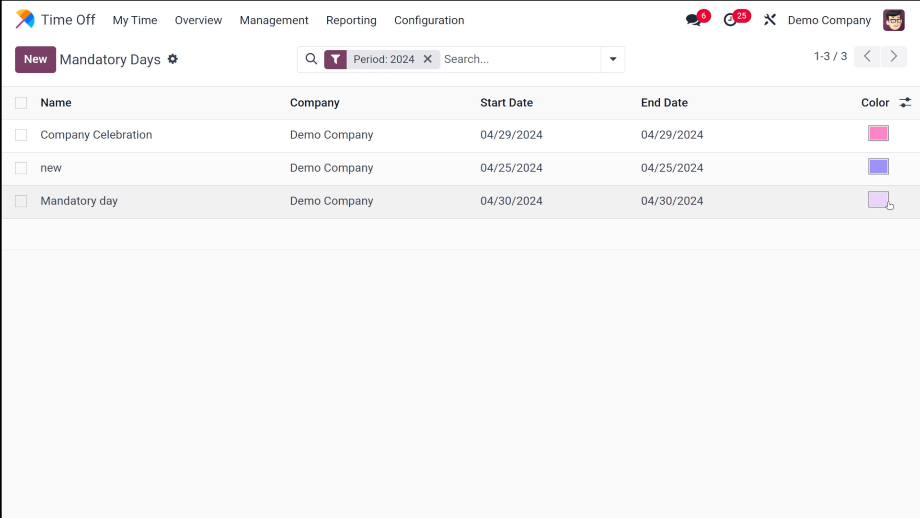
mouse_move(202, 102)
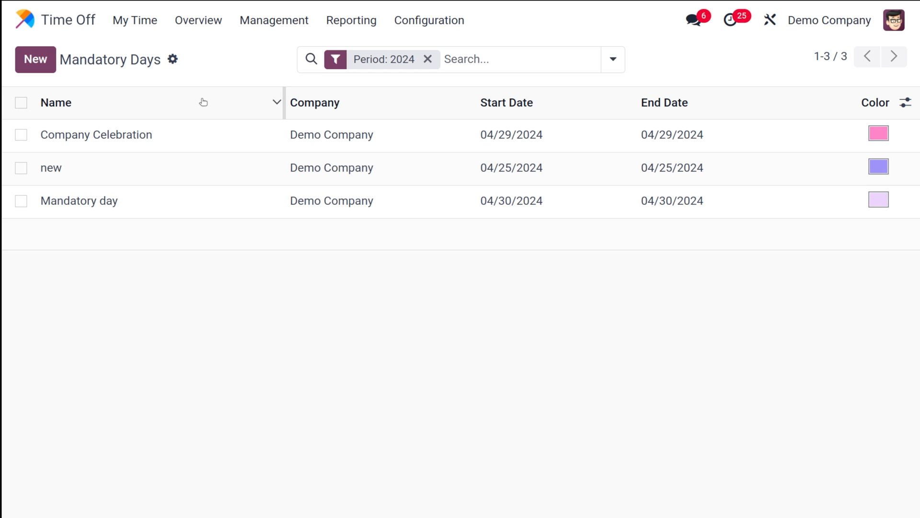
mouse_move(134, 20)
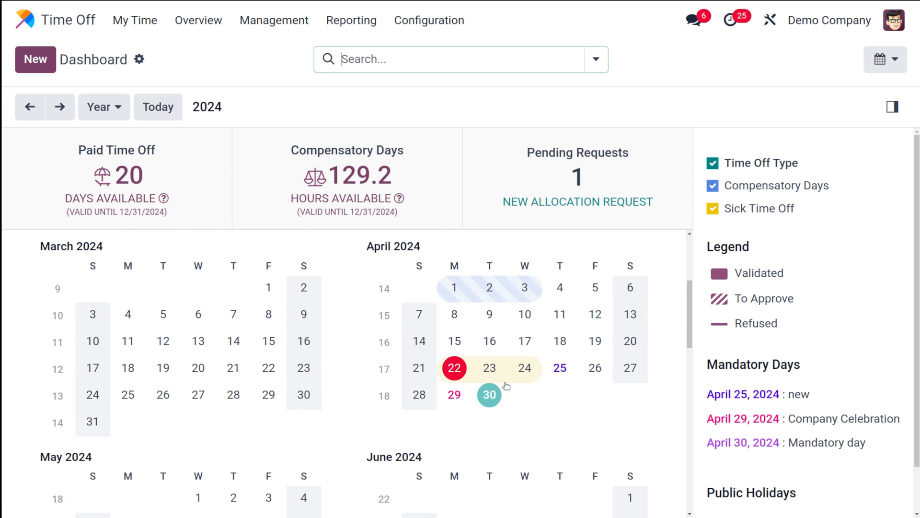
mouse_move(497, 397)
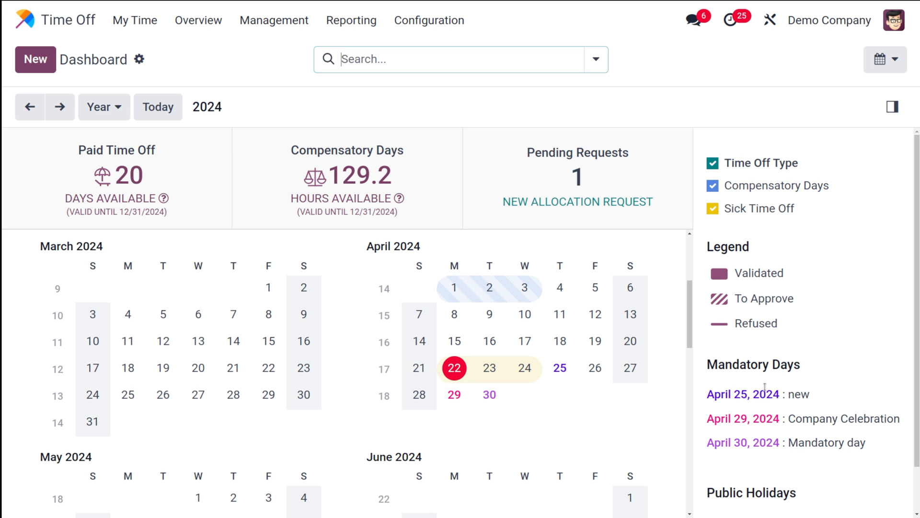
mouse_move(866, 467)
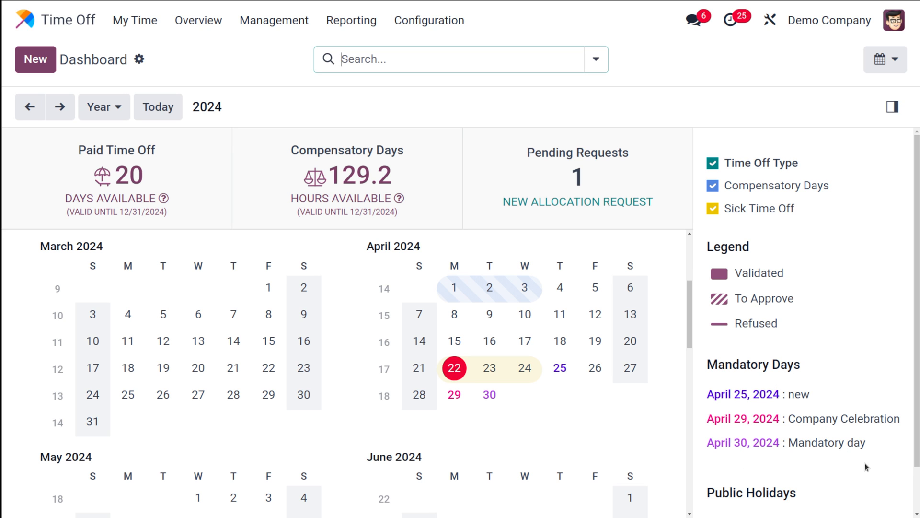
mouse_move(459, 184)
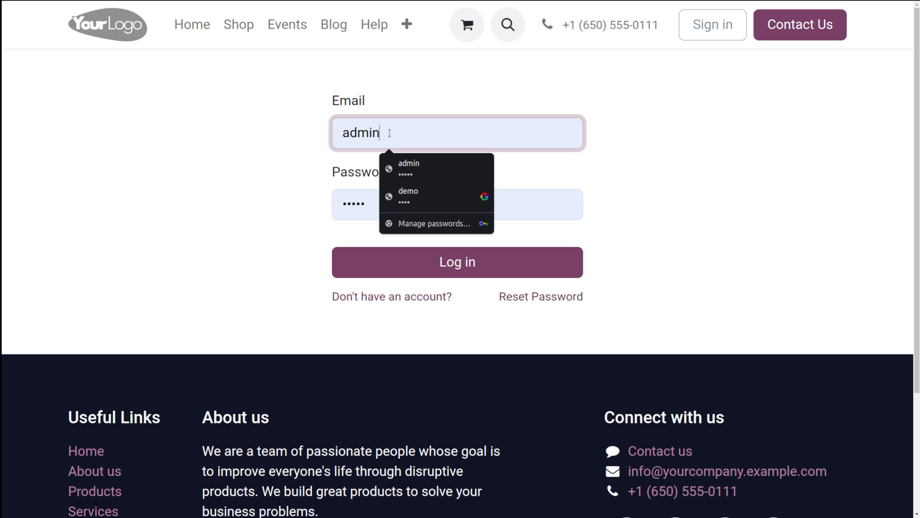
Log in with the saved employee credentials and scroll the Time Off dashboard to April 2024.
click(408, 195)
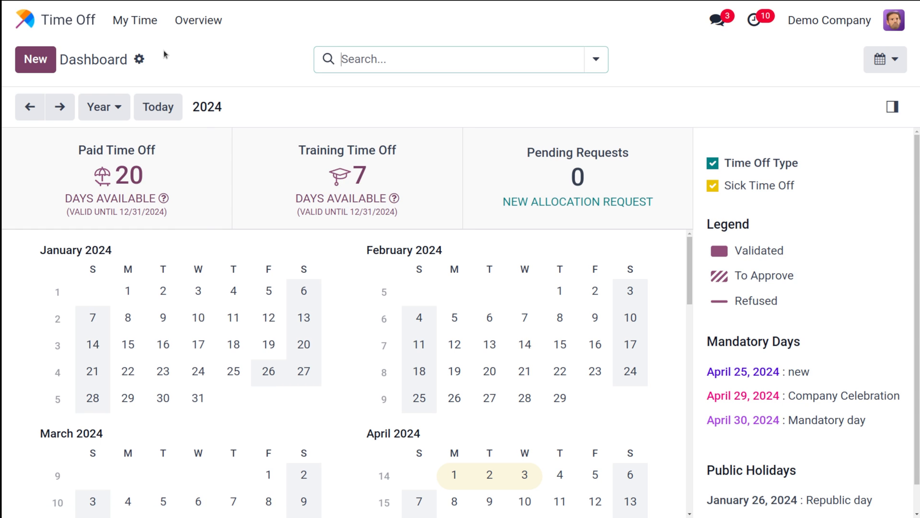
mouse_move(198, 20)
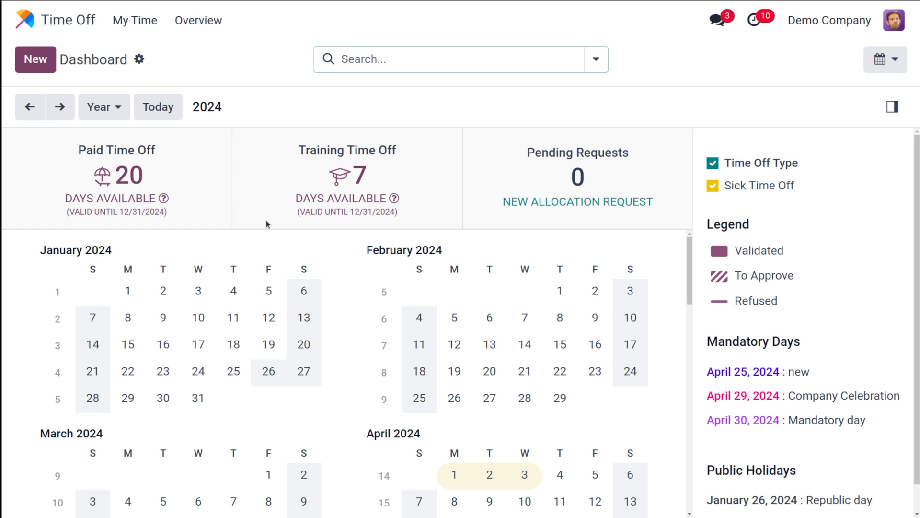
scroll(down, 3)
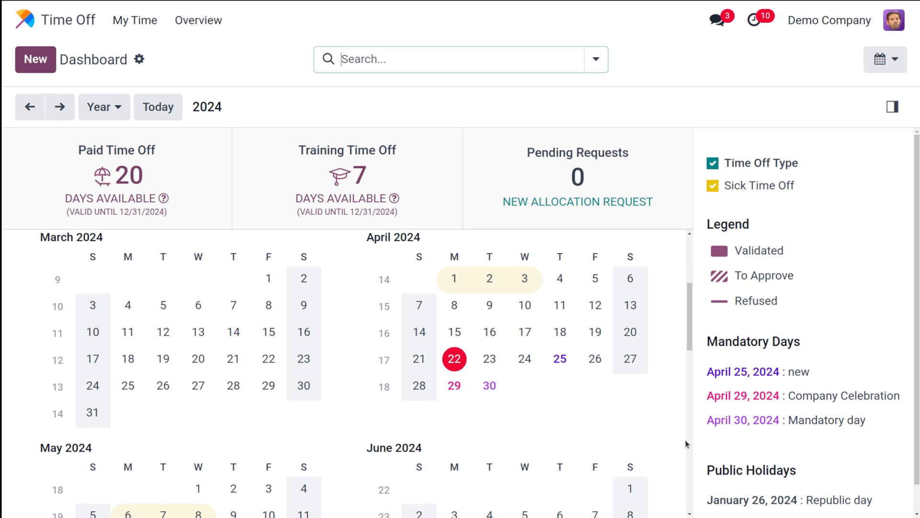
mouse_move(78, 81)
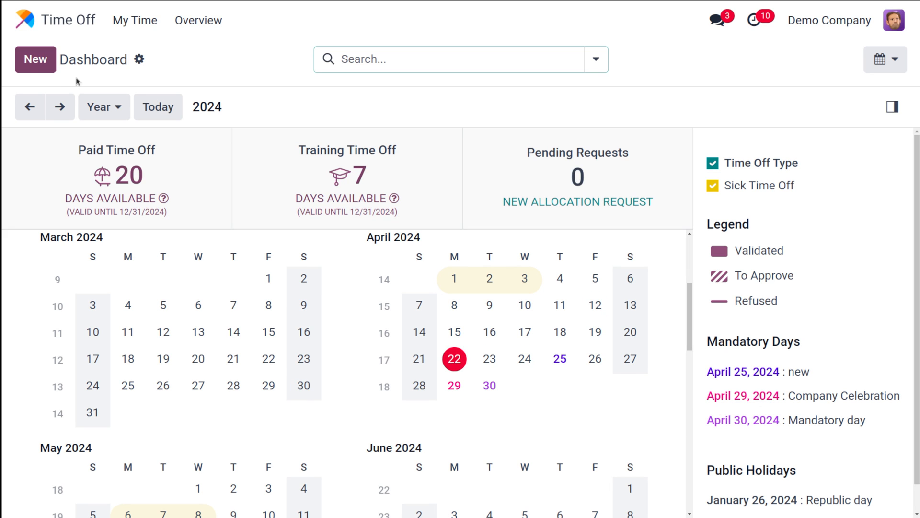
Draft a new Unpaid time off request dated 04/30/2024 for 8 hours.
click(34, 59)
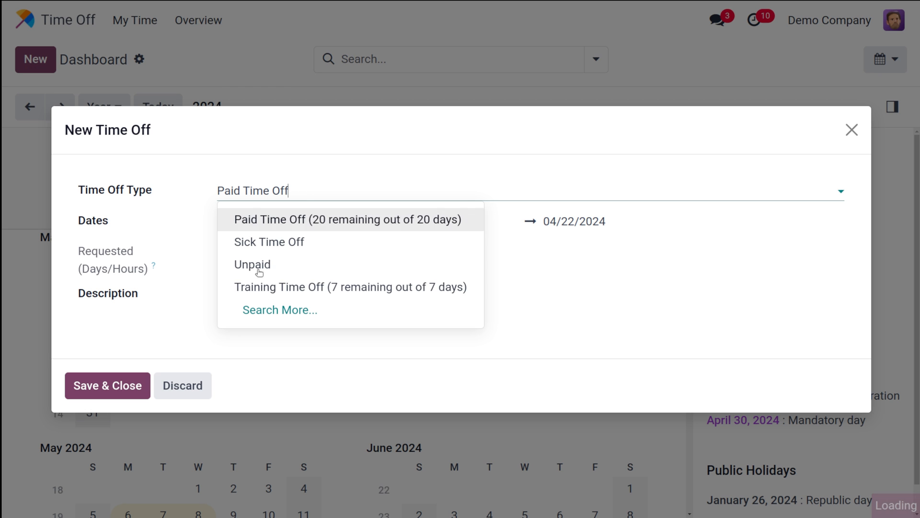
mouse_move(287, 259)
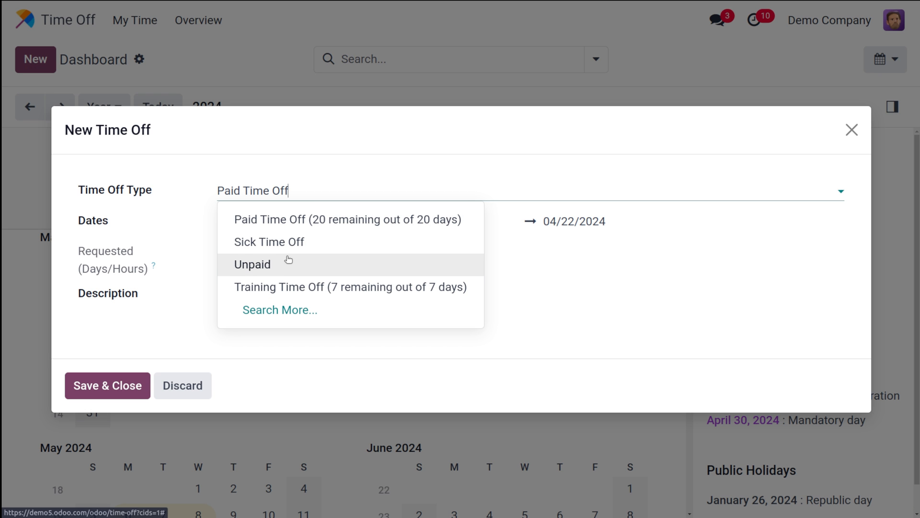
click(252, 265)
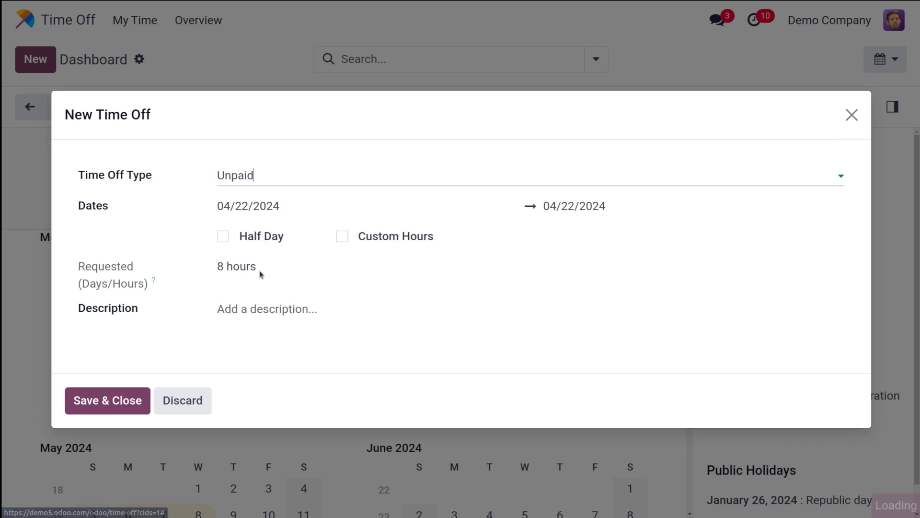
click(247, 207)
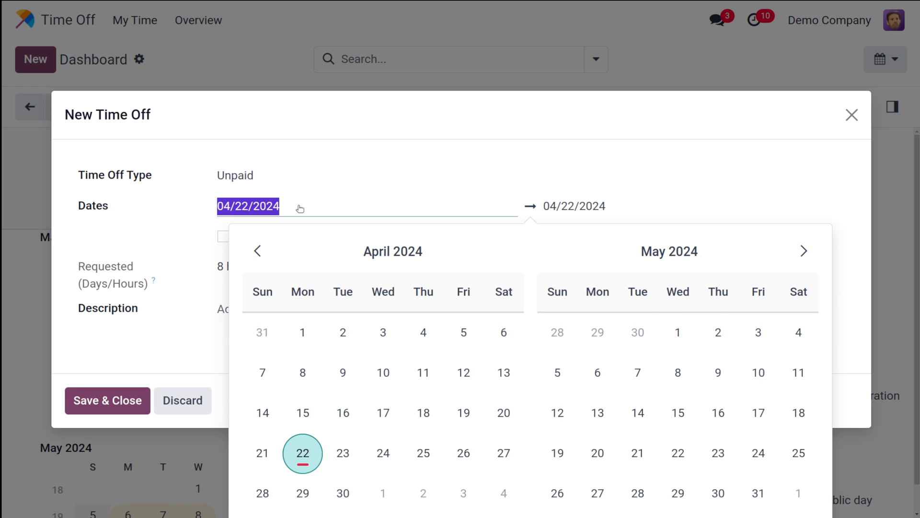
click(344, 493)
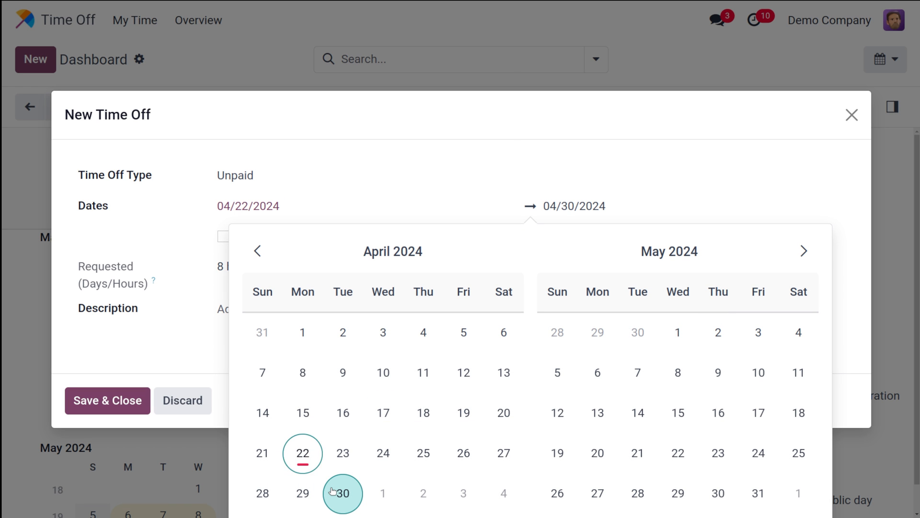
click(343, 493)
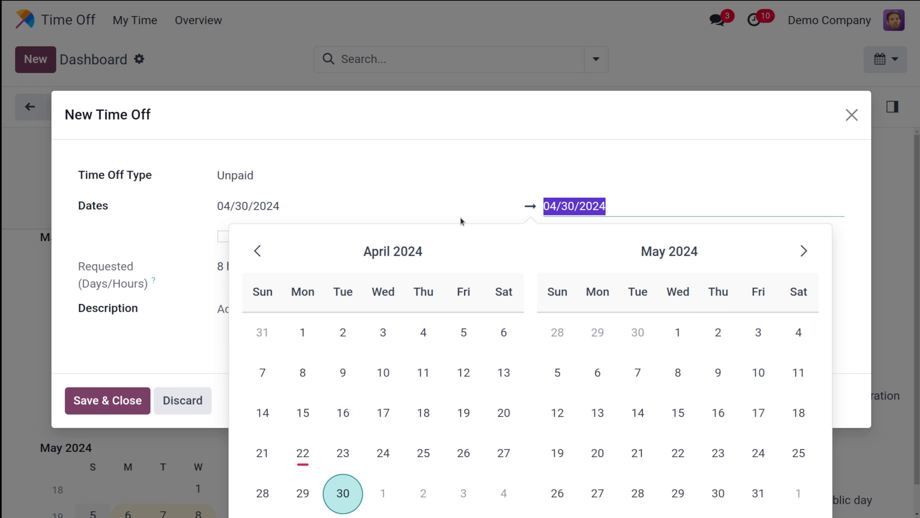
click(235, 175)
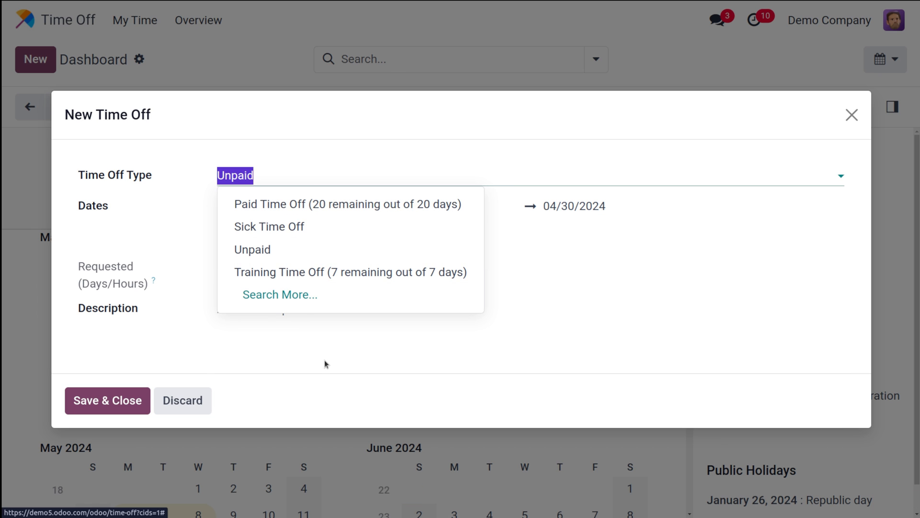
click(252, 250)
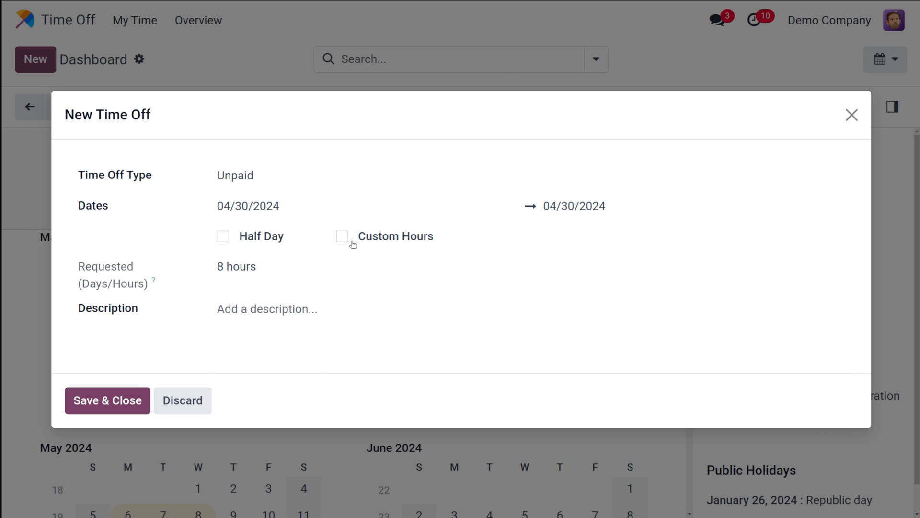
mouse_move(180, 204)
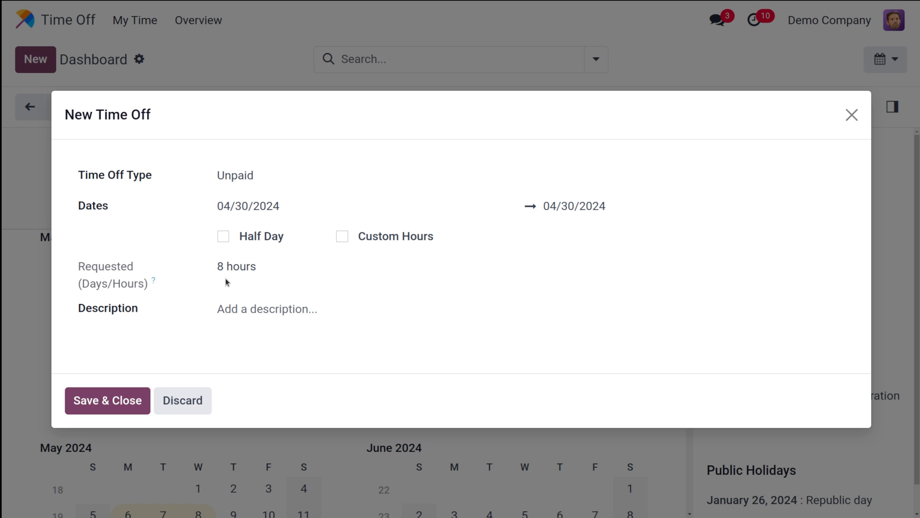
click(242, 309)
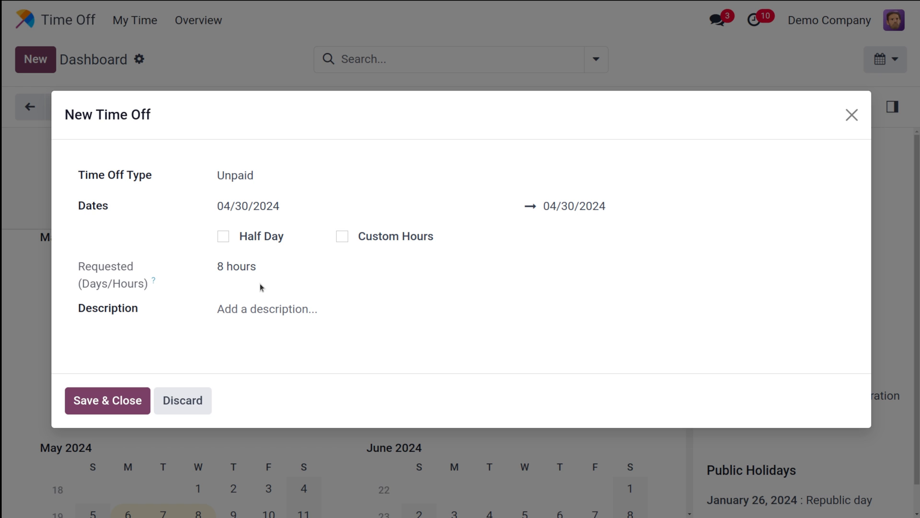
Save & Close the April 30 request twice, dismissing the Mandatory Day validation error each time.
click(108, 400)
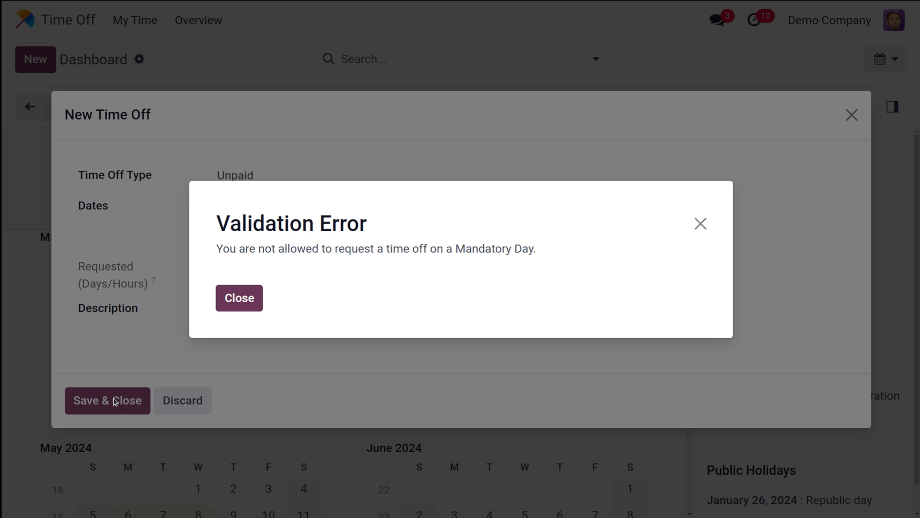
mouse_move(139, 262)
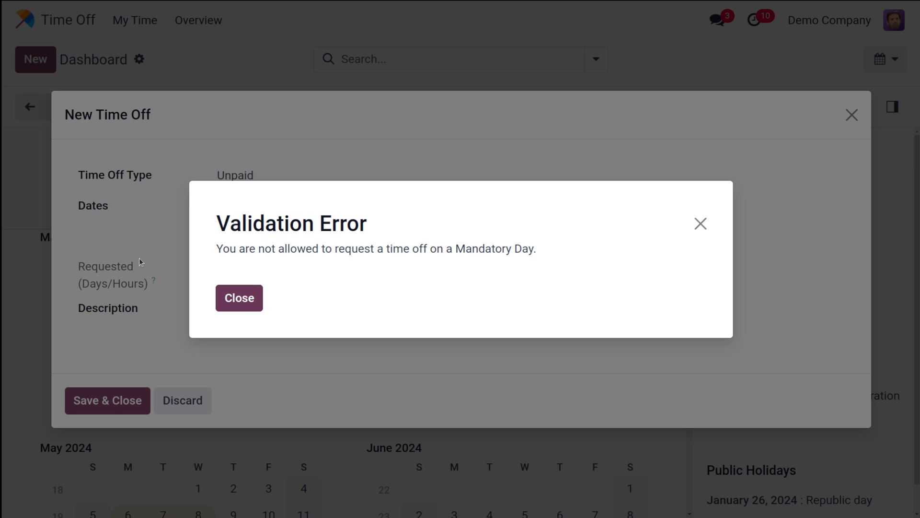
mouse_move(216, 276)
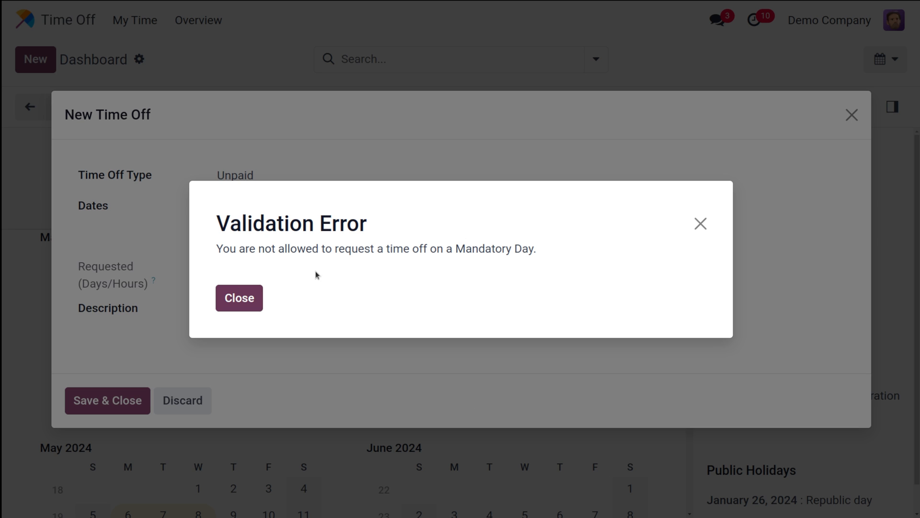
mouse_move(481, 266)
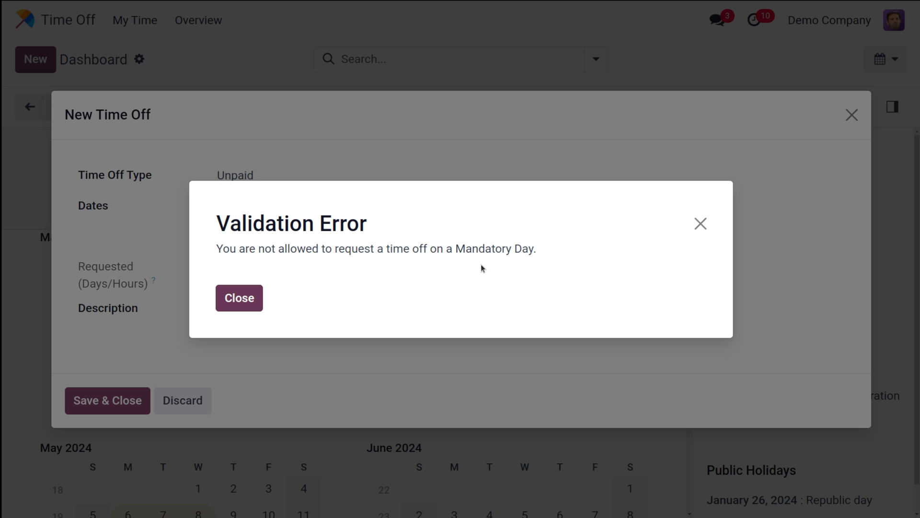
mouse_move(467, 262)
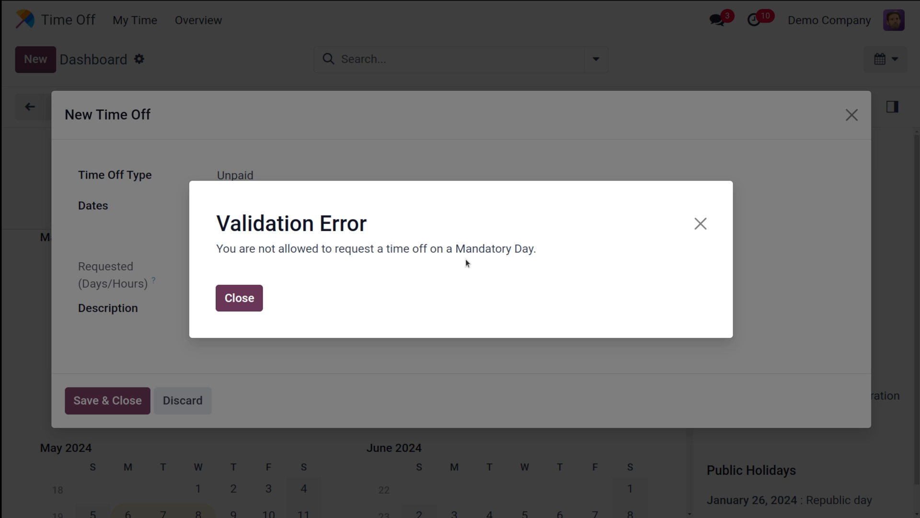
click(238, 298)
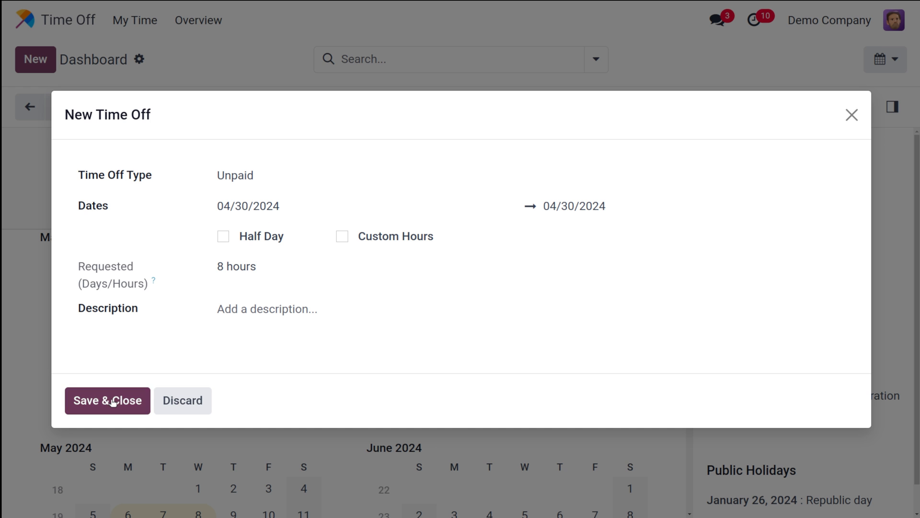
click(107, 400)
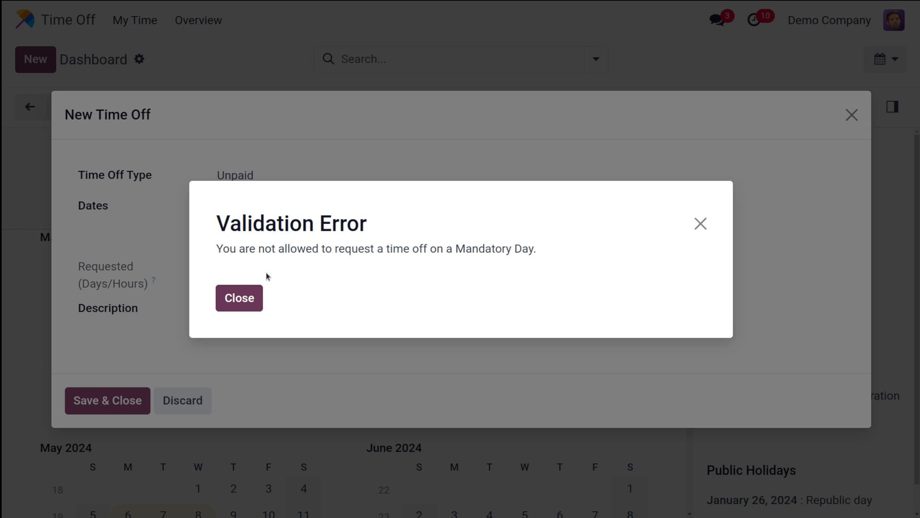
click(239, 298)
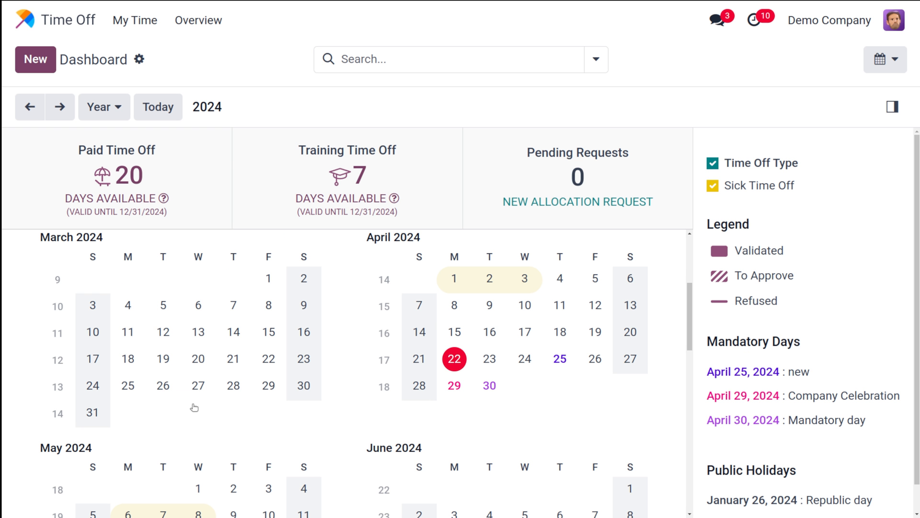